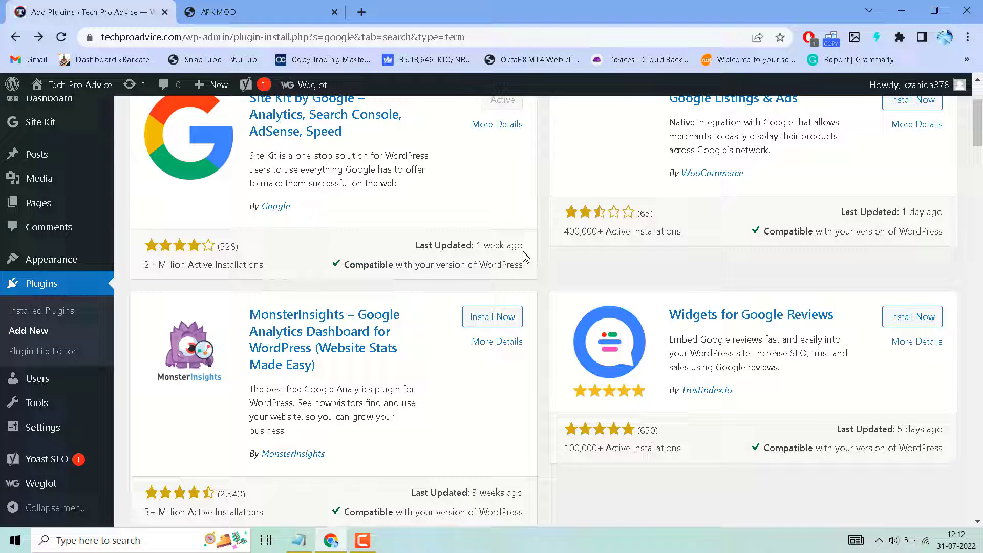
{"action": "mouse_move", "coordinate": [531, 259]}
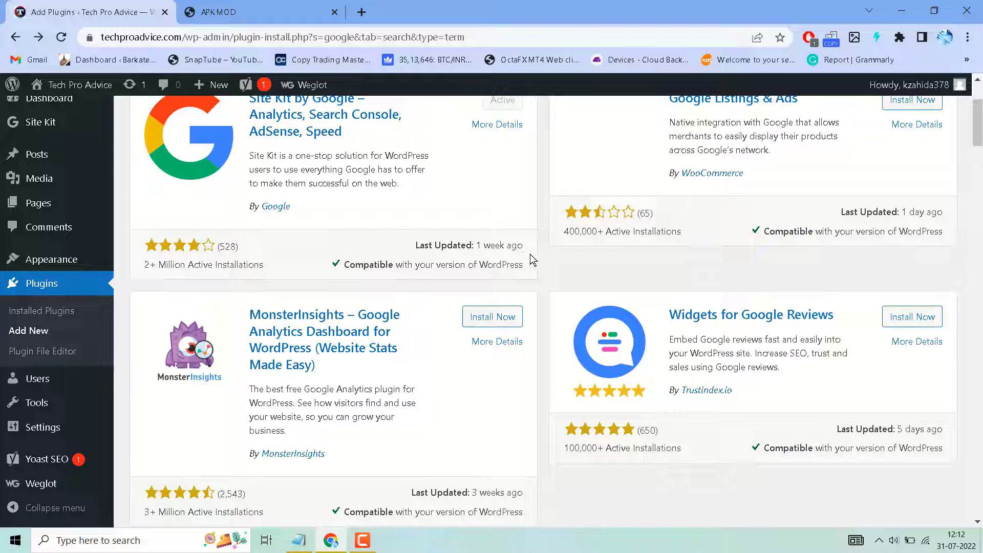
{"action": "mouse_move", "coordinate": [778, 347]}
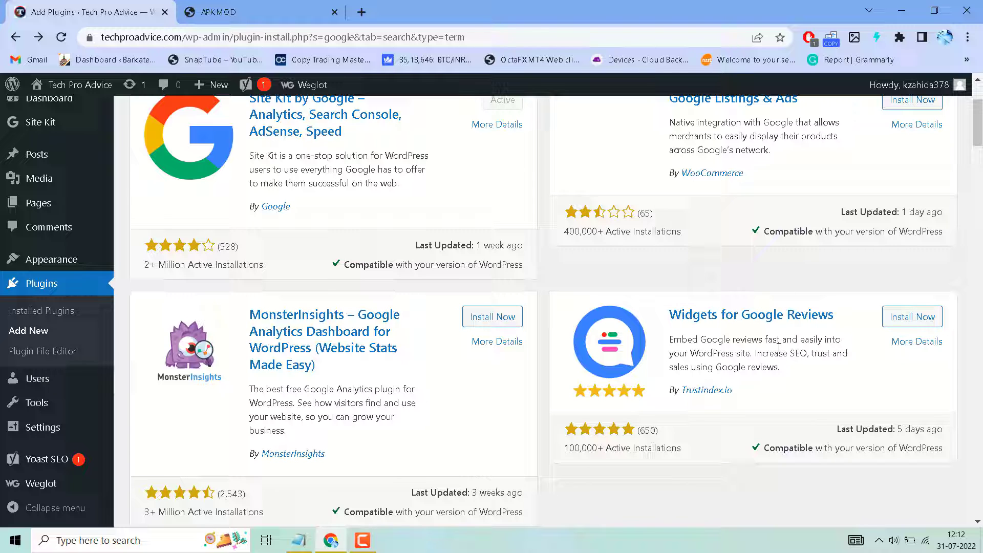
{"action": "mouse_move", "coordinate": [662, 358]}
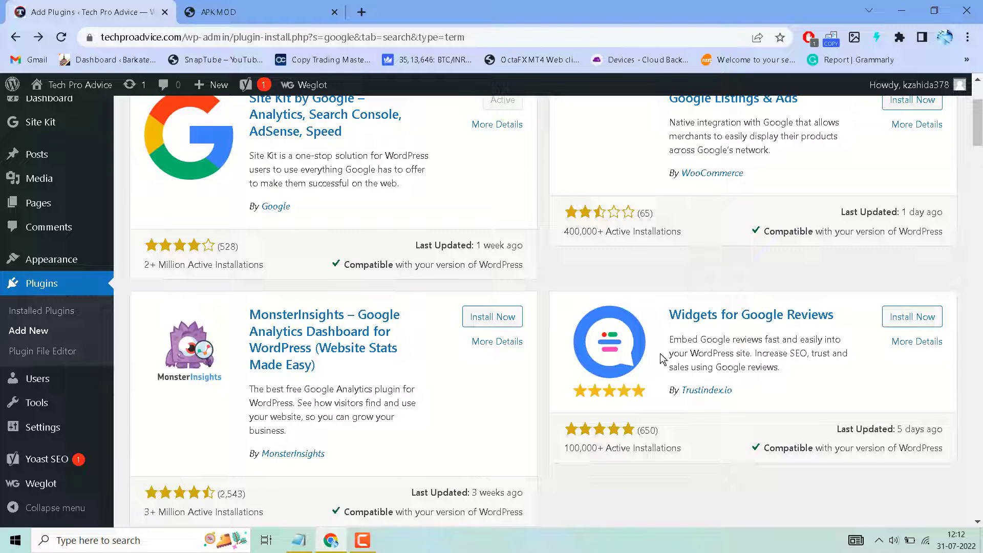
{"action": "mouse_move", "coordinate": [756, 365]}
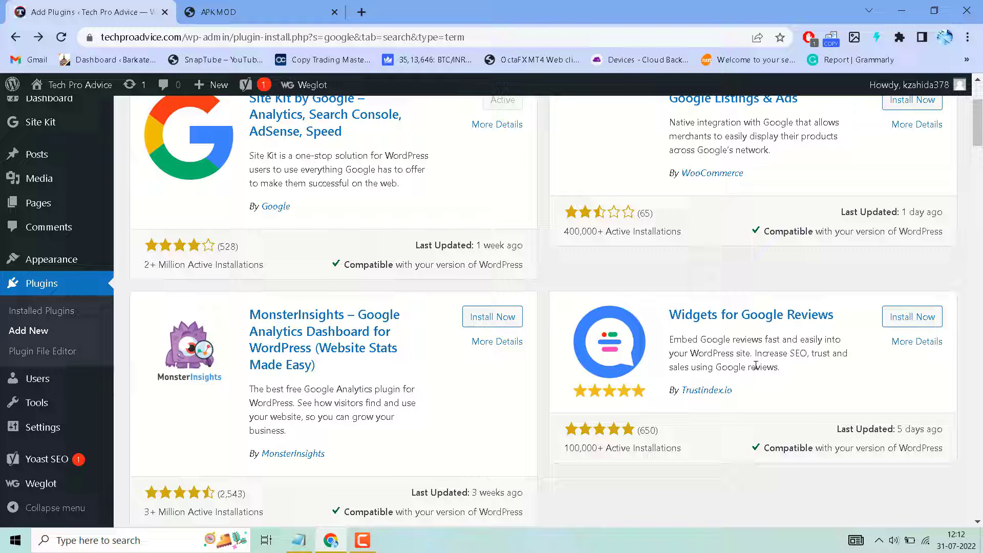
{"action": "mouse_move", "coordinate": [661, 320]}
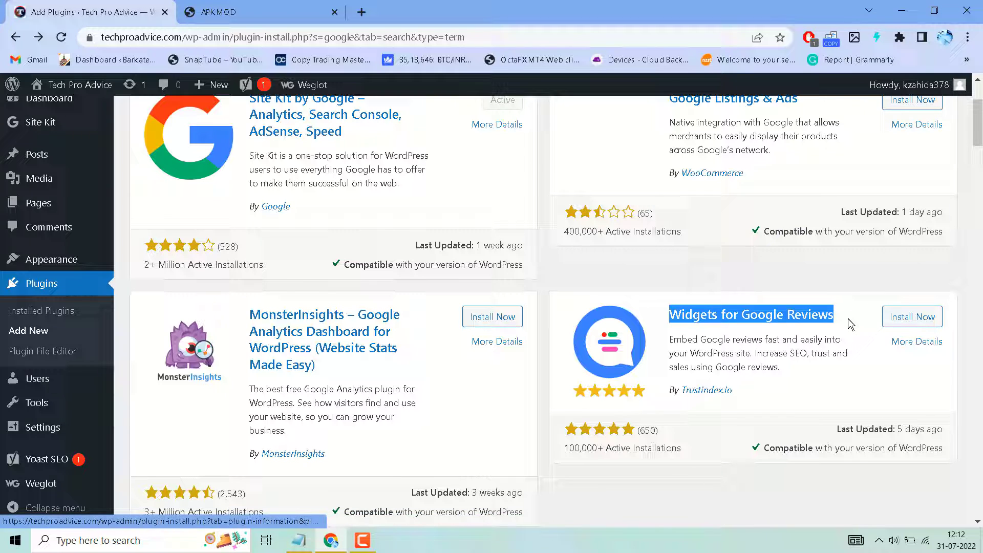
Install the Widgets for Google Reviews plugin by Trustindex and activate it
{"action": "left_click", "coordinate": [911, 316]}
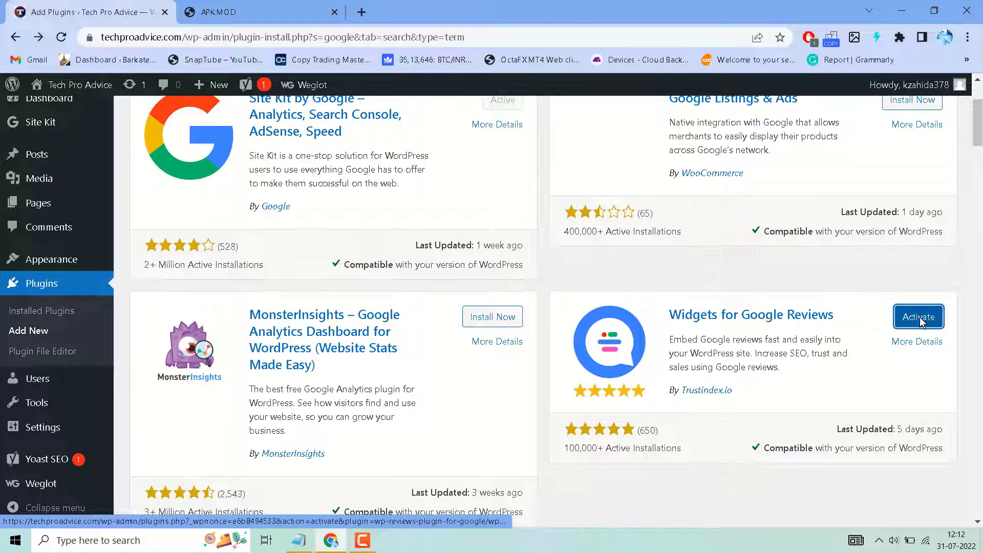
{"action": "left_click", "coordinate": [918, 317]}
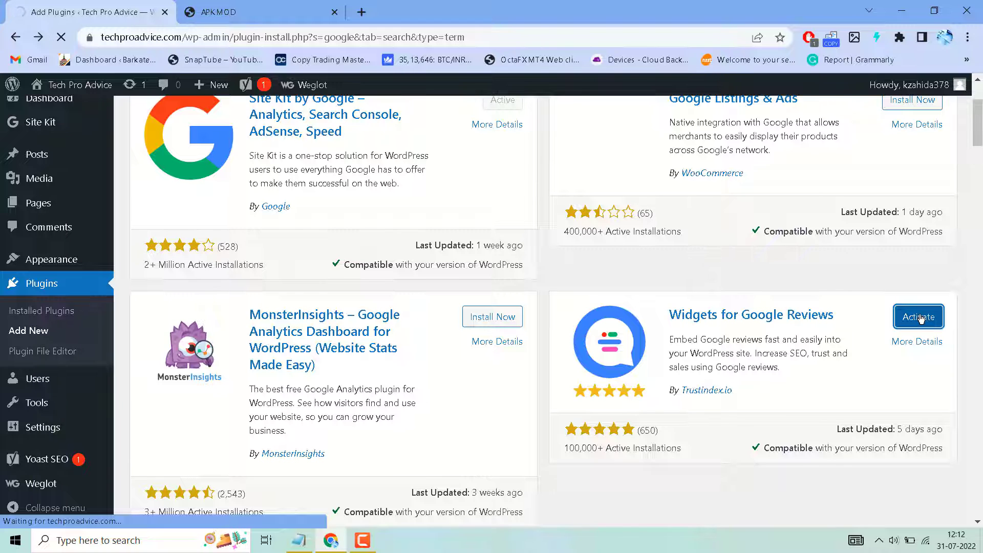
Confirm 'Plugin activated' and locate Widgets for Google Reviews in the installed plugins list
{"action": "left_click", "coordinate": [918, 317]}
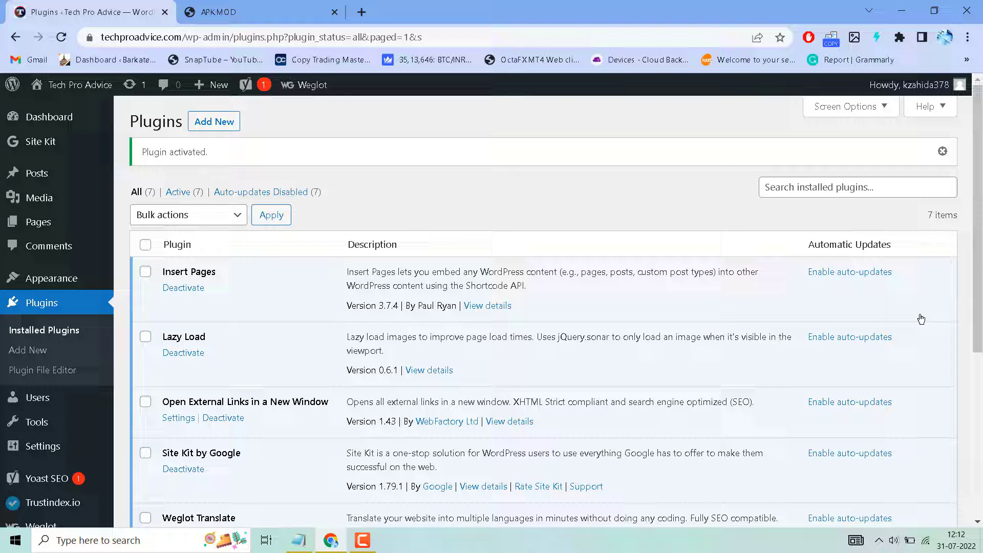
{"action": "mouse_move", "coordinate": [639, 295]}
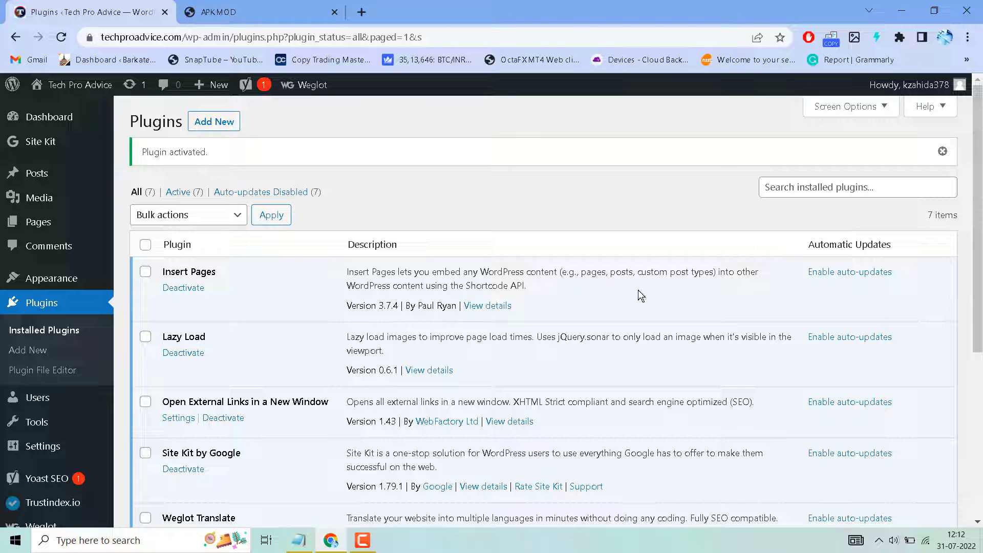
{"action": "scroll", "scroll_direction": "down", "scroll_amount": 3}
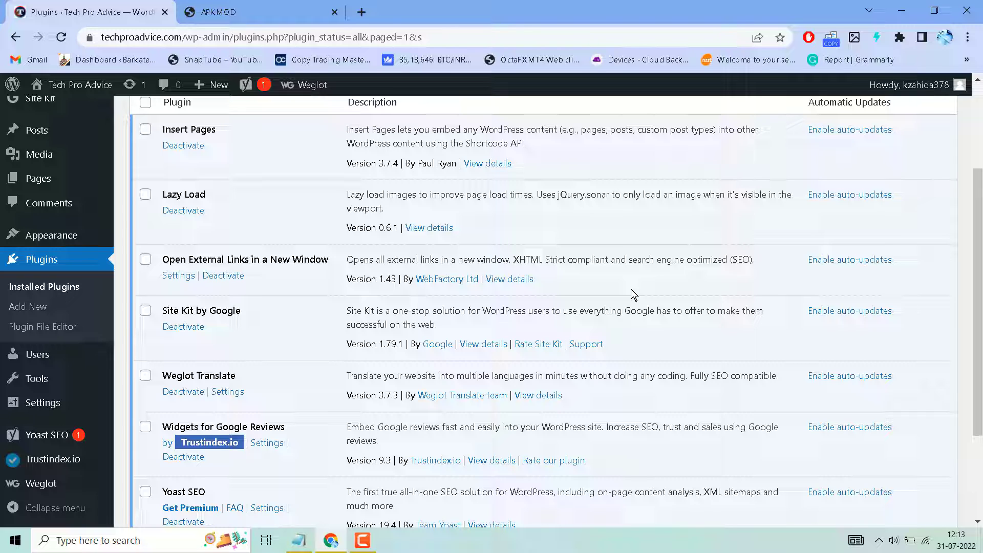
{"action": "mouse_move", "coordinate": [65, 398]}
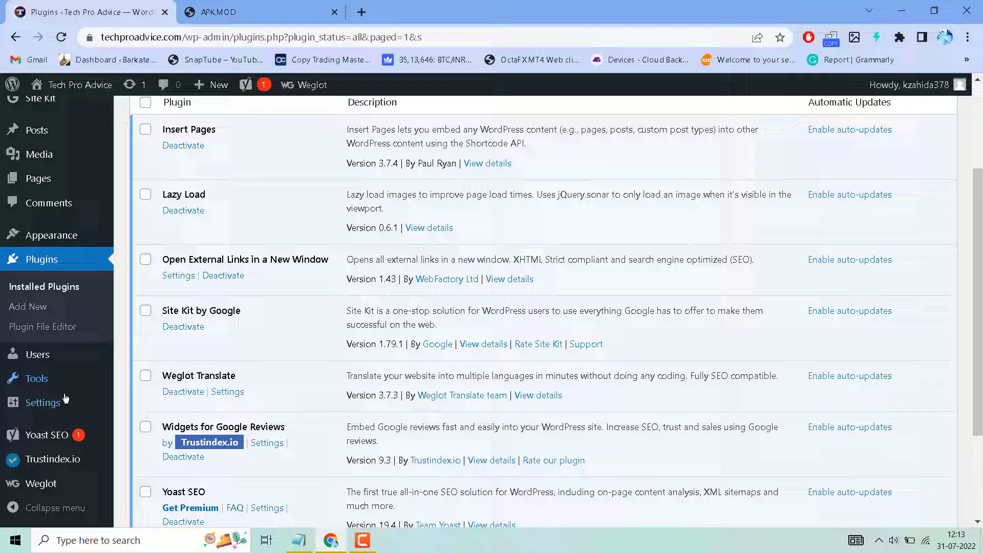
{"action": "mouse_move", "coordinate": [53, 458]}
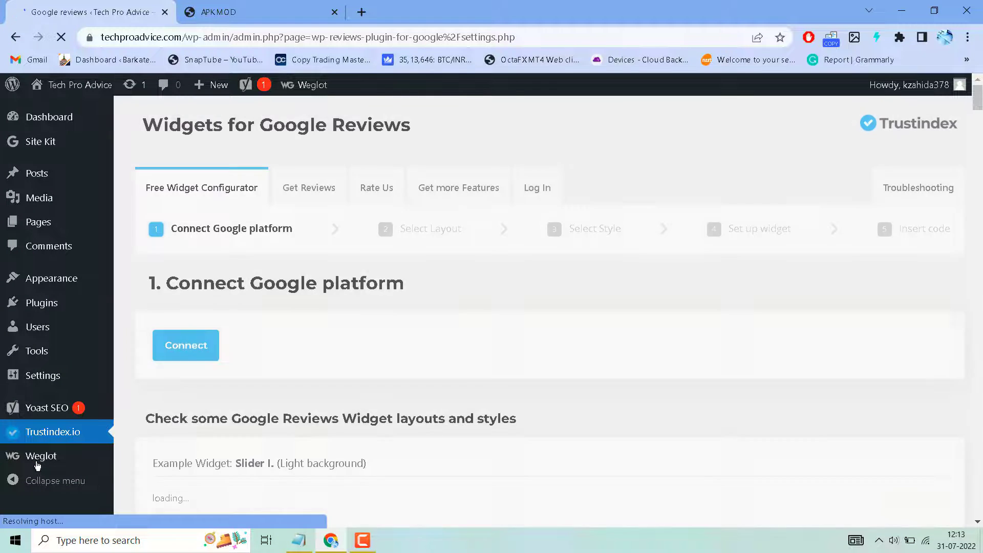
{"action": "mouse_move", "coordinate": [454, 283]}
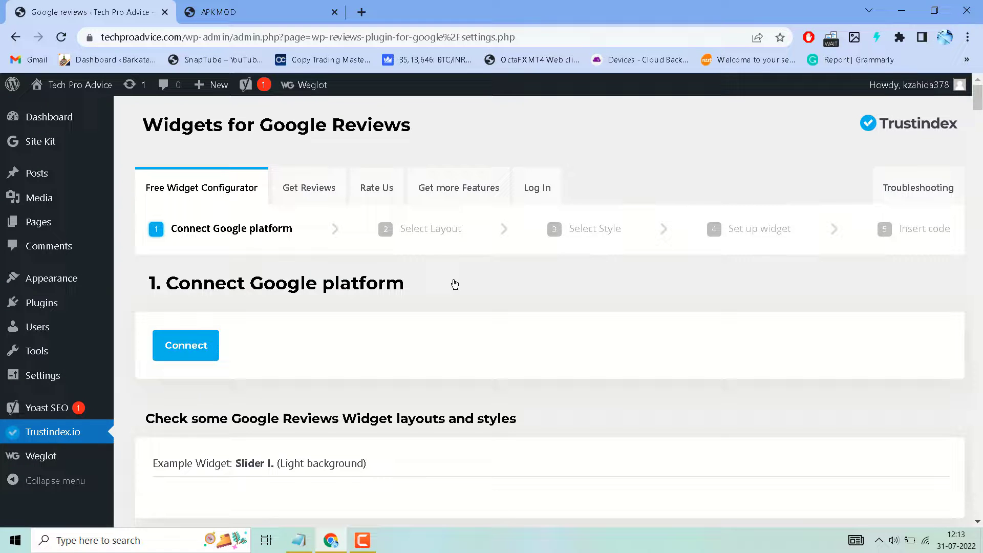
{"action": "scroll", "scroll_direction": "down", "scroll_amount": 3}
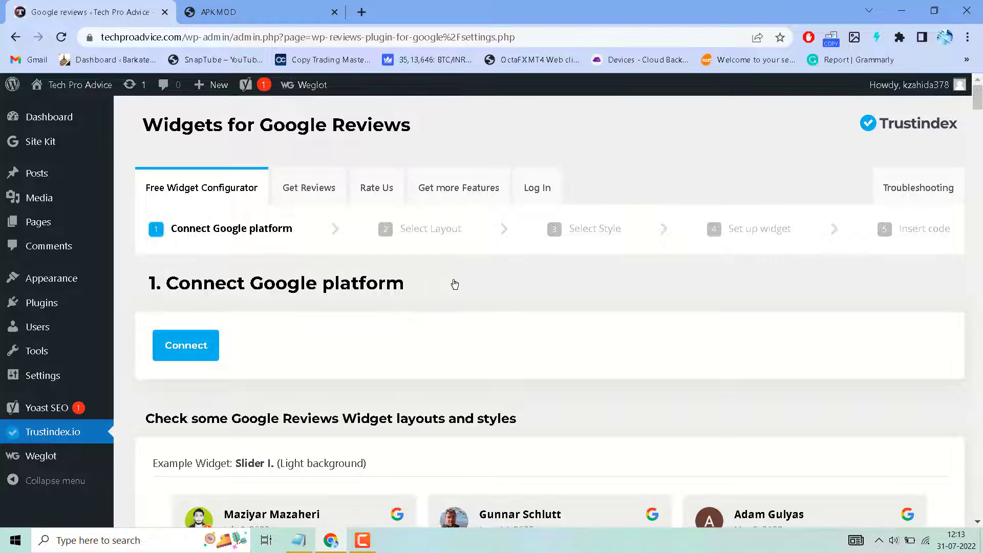
{"action": "scroll", "scroll_direction": "down", "scroll_amount": 3}
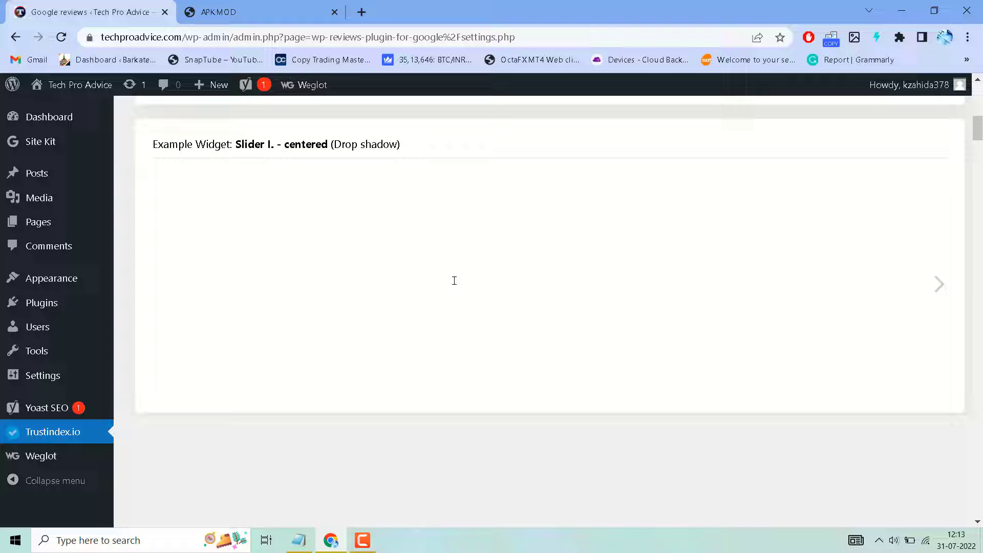
{"action": "scroll", "scroll_direction": "down", "scroll_amount": 3}
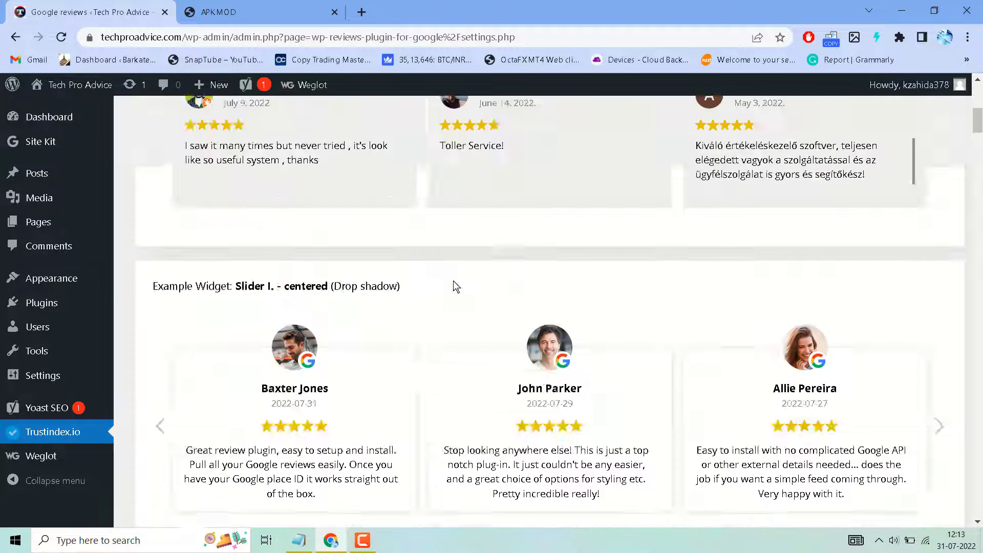
{"action": "scroll", "scroll_direction": "up", "scroll_amount": 3}
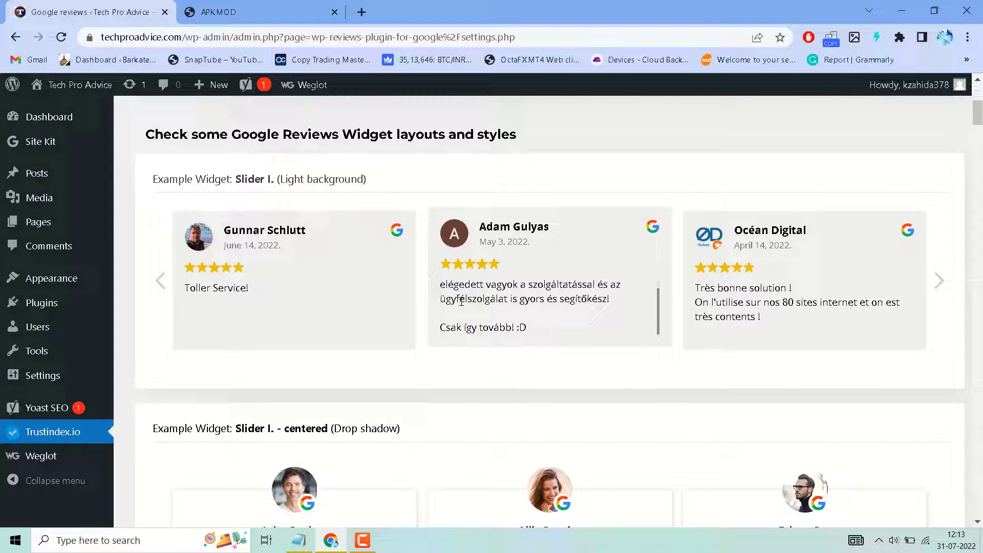
{"action": "scroll", "scroll_direction": "down", "scroll_amount": 3}
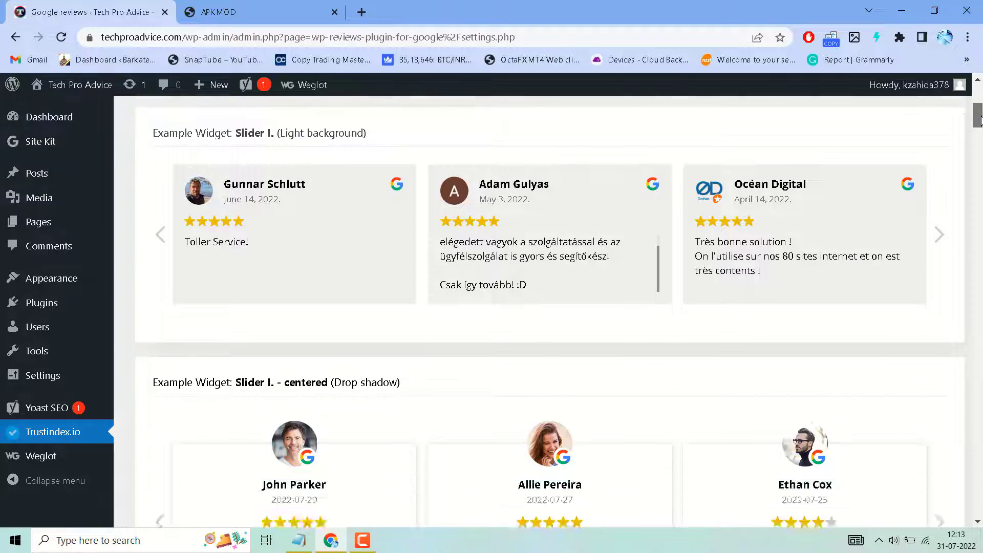
{"action": "scroll", "scroll_direction": "down", "scroll_amount": 3}
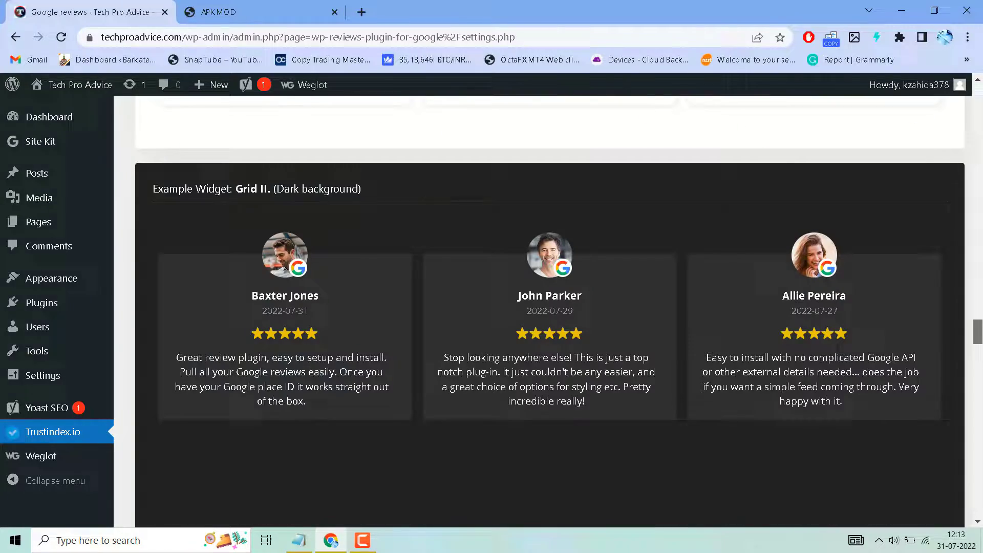
{"action": "scroll", "scroll_direction": "down", "scroll_amount": 3}
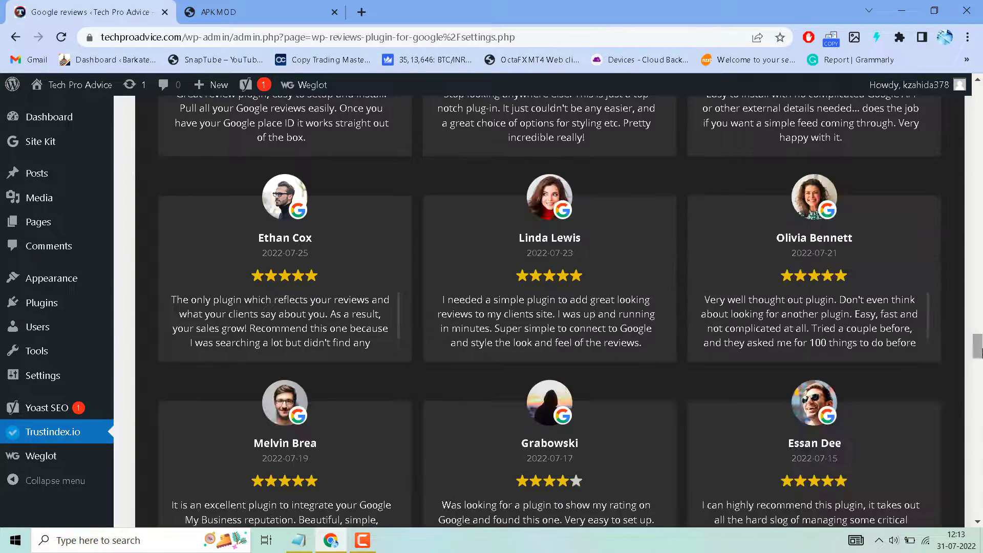
{"action": "scroll", "scroll_direction": "down", "scroll_amount": 3}
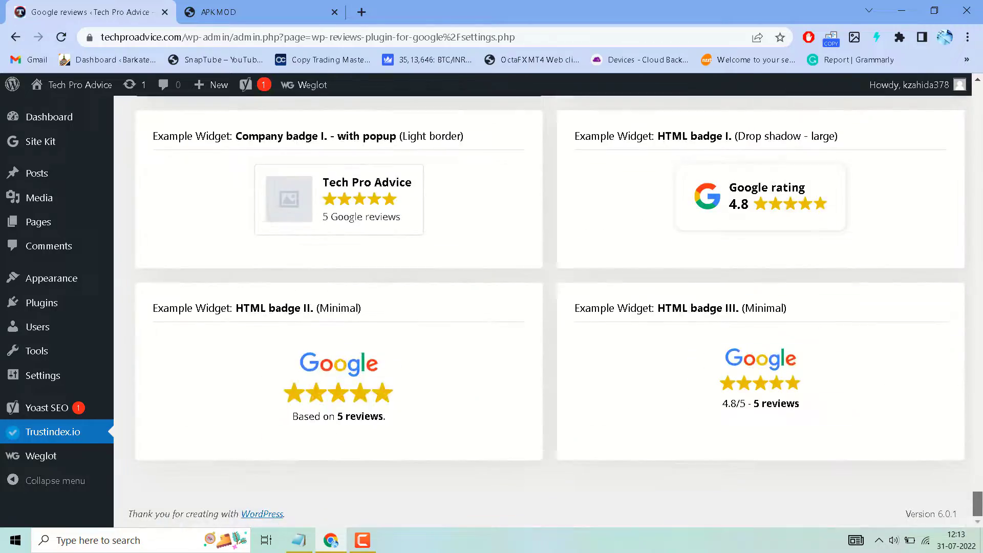
{"action": "scroll", "scroll_direction": "up", "scroll_amount": 3}
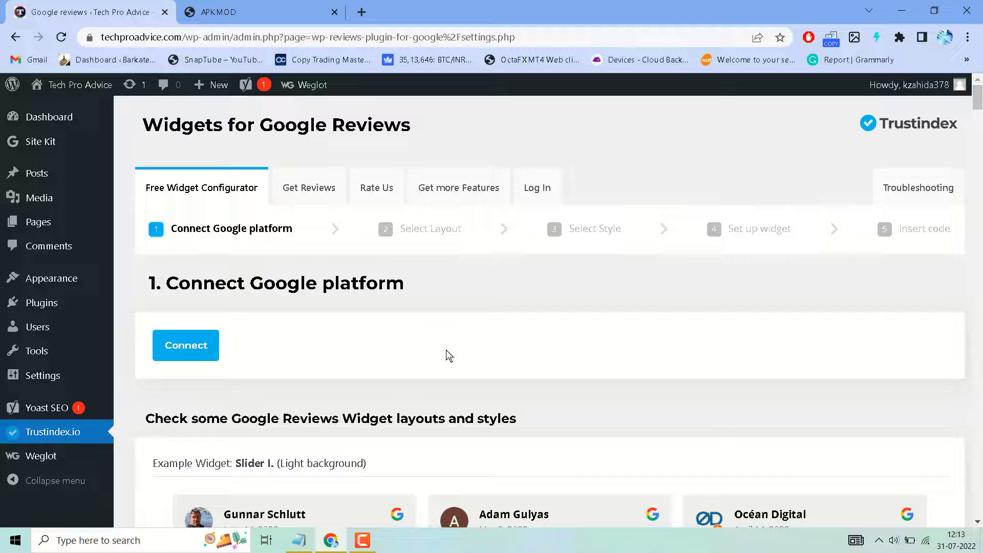
{"action": "mouse_move", "coordinate": [282, 301]}
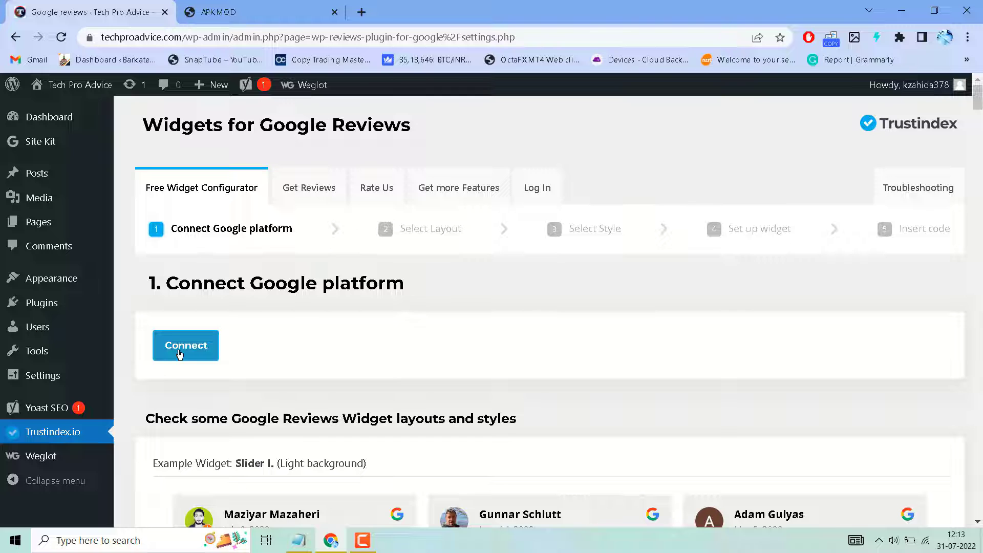
{"action": "left_click", "coordinate": [308, 187]}
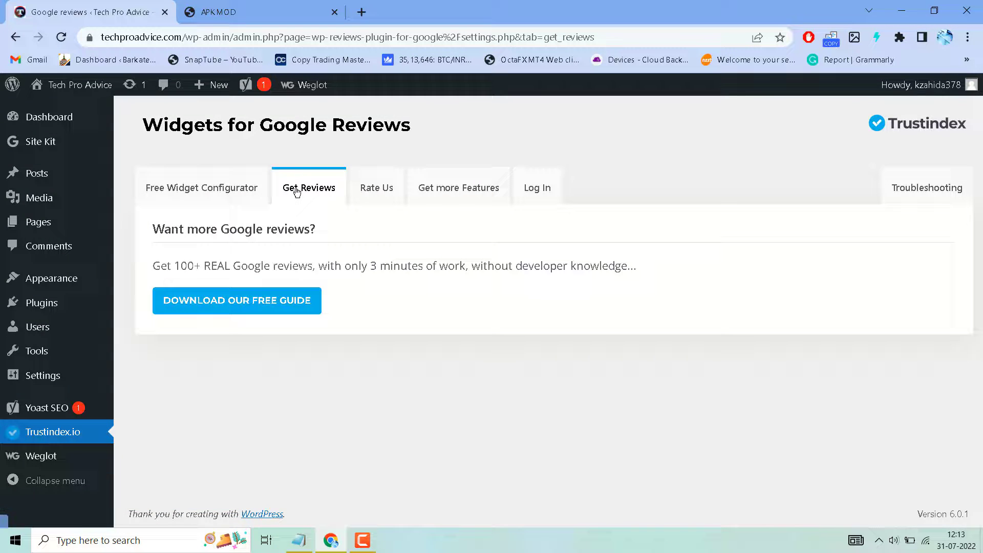
{"action": "left_click", "coordinate": [201, 187]}
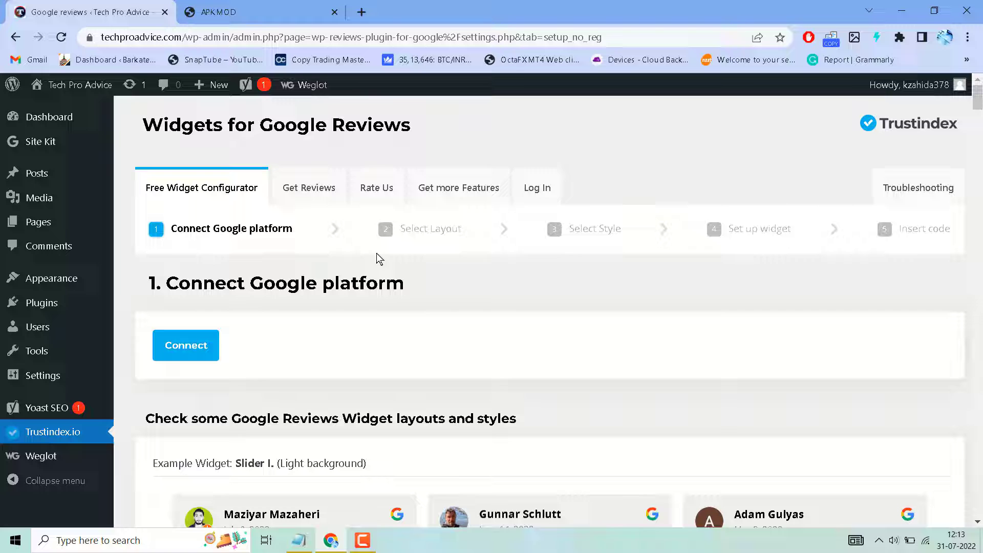
{"action": "mouse_move", "coordinate": [431, 228]}
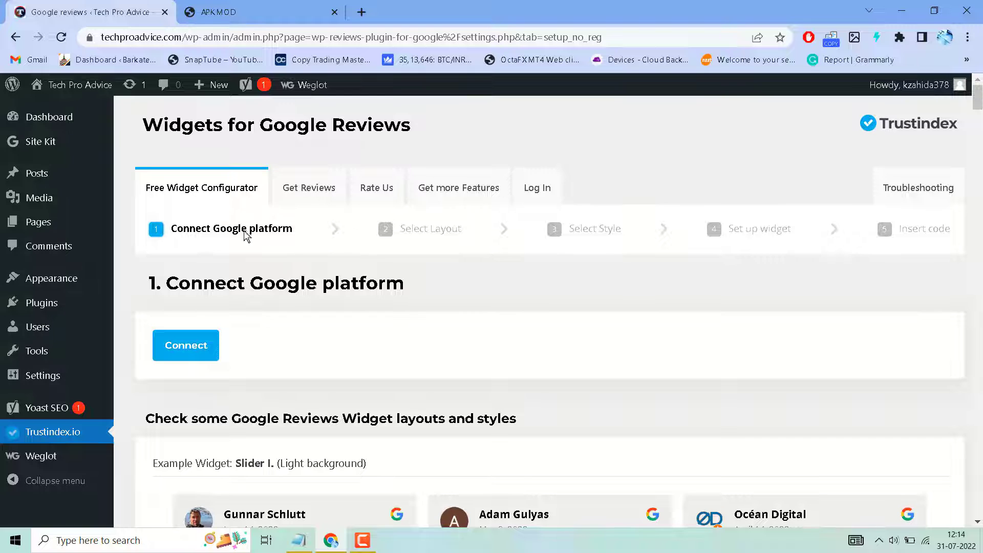
{"action": "mouse_move", "coordinate": [392, 306]}
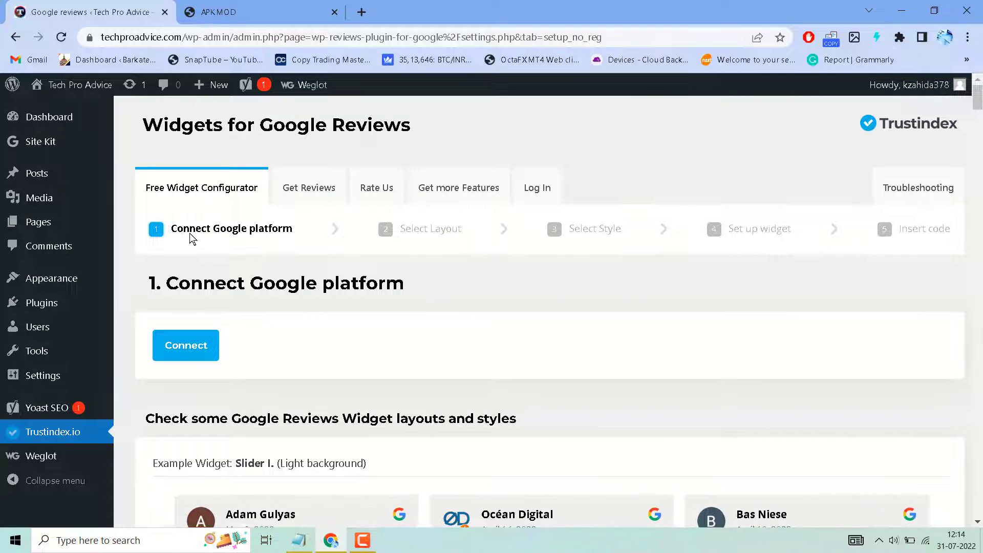
{"action": "mouse_move", "coordinate": [207, 234]}
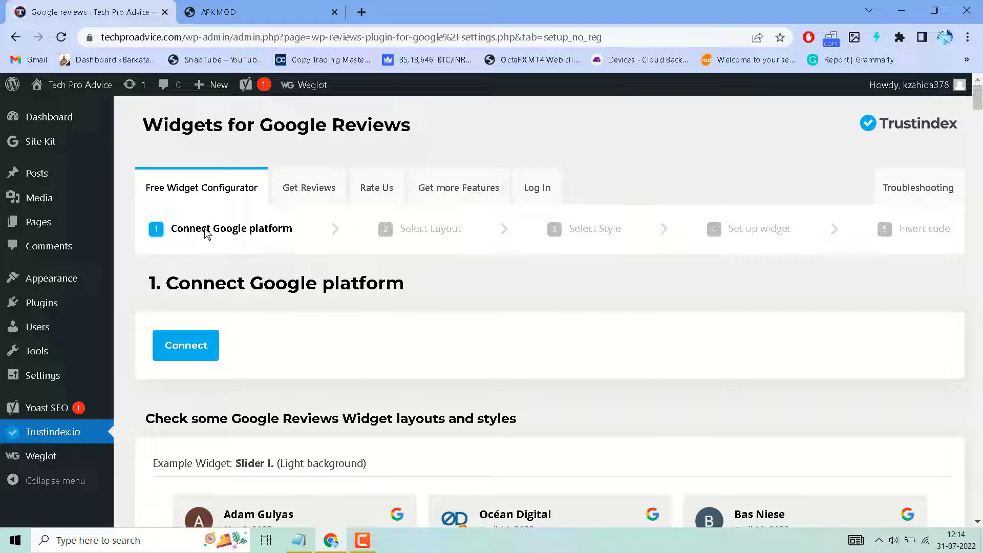
{"action": "mouse_move", "coordinate": [423, 244]}
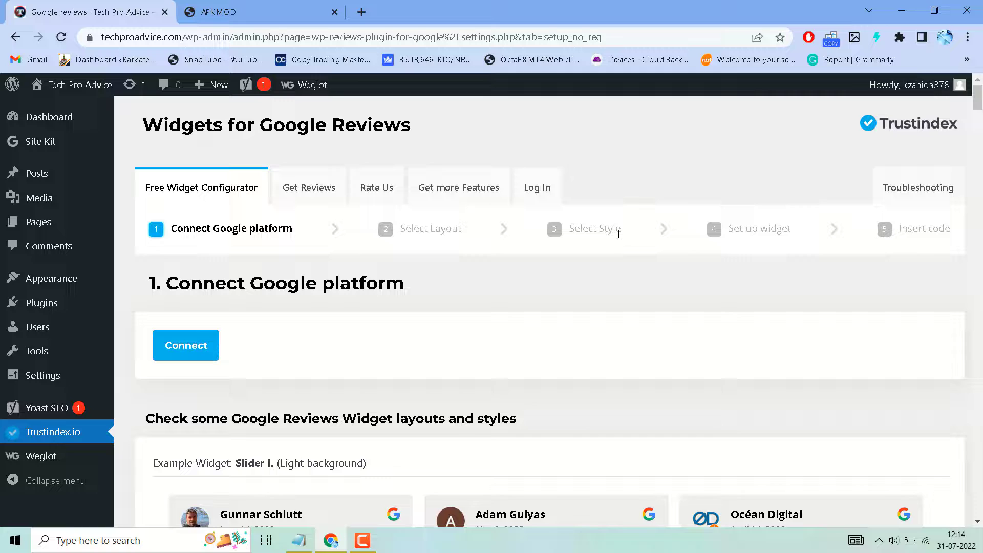
{"action": "mouse_move", "coordinate": [923, 266]}
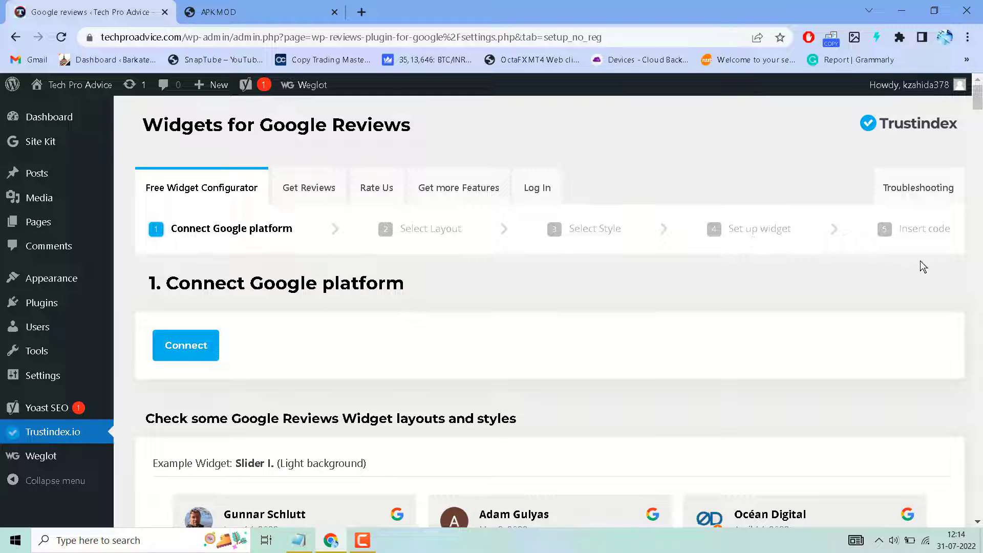
{"action": "mouse_move", "coordinate": [557, 325]}
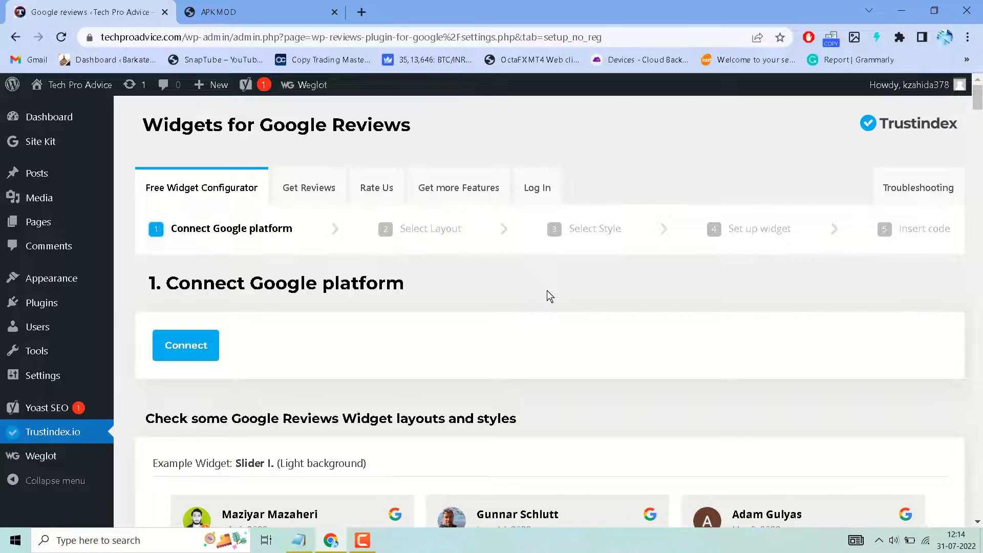
{"action": "mouse_move", "coordinate": [505, 287]}
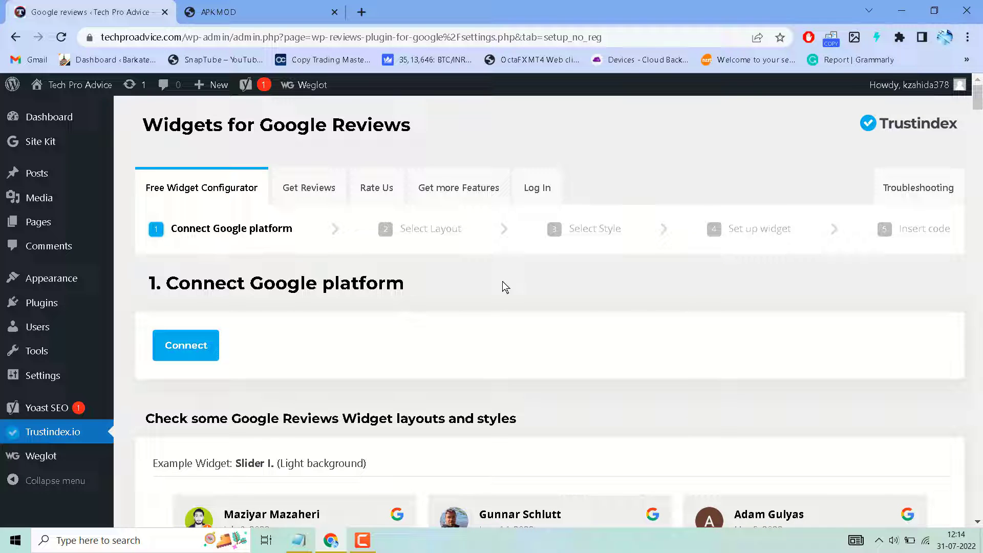
{"action": "mouse_move", "coordinate": [219, 206]}
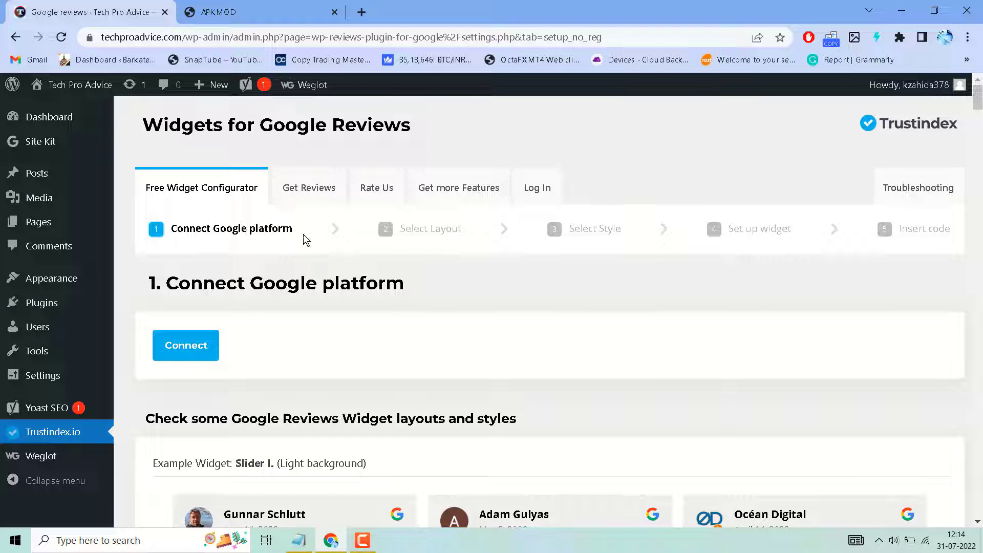
{"action": "mouse_move", "coordinate": [339, 236]}
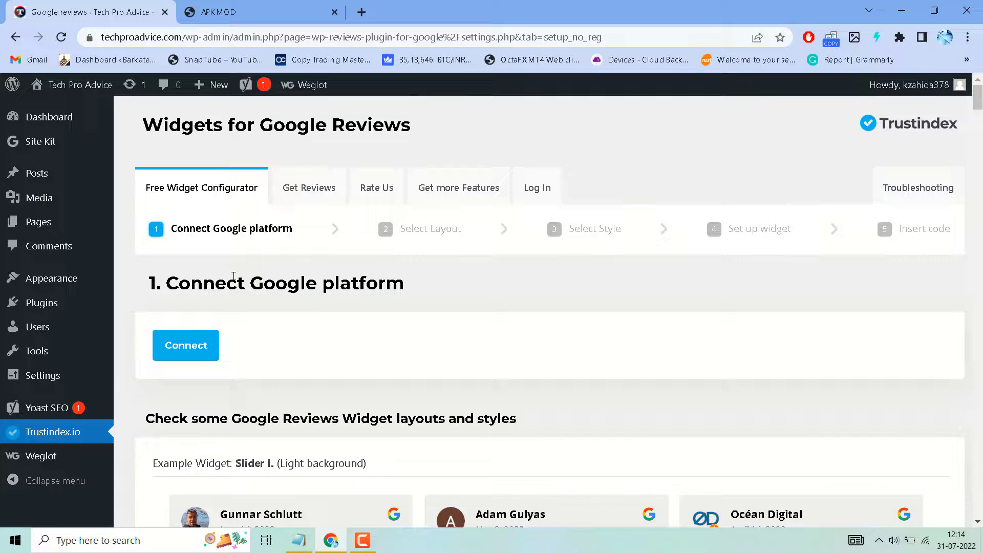
{"action": "mouse_move", "coordinate": [320, 316]}
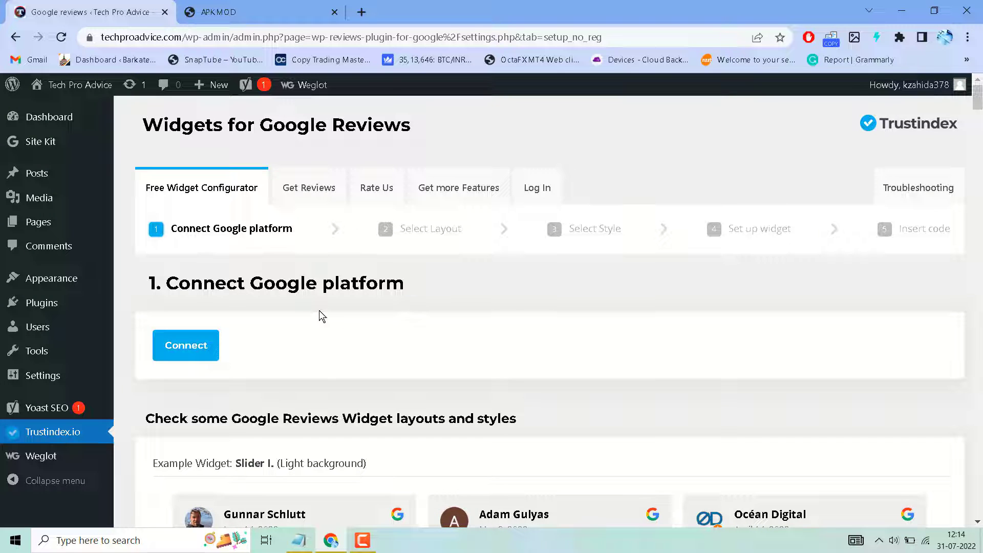